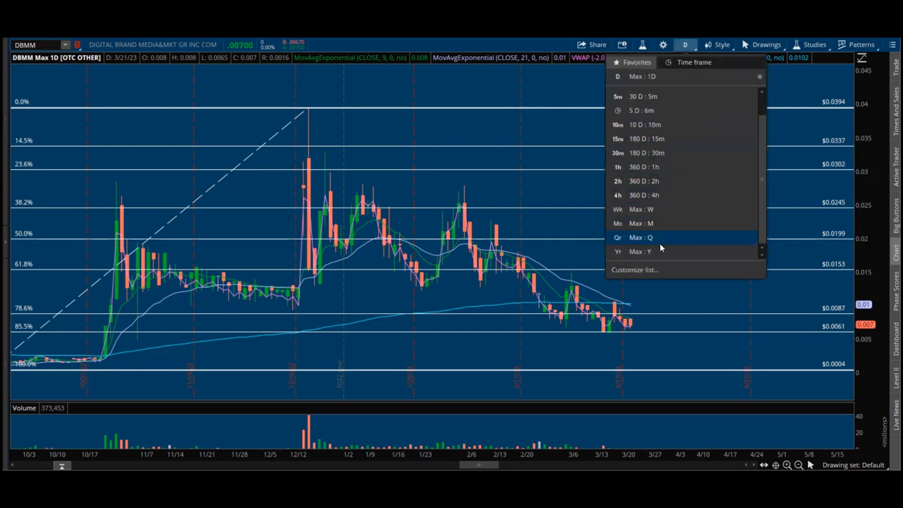
Switch the DBMM chart time frame to Max : Y for yearly candles over full history
click(617, 251)
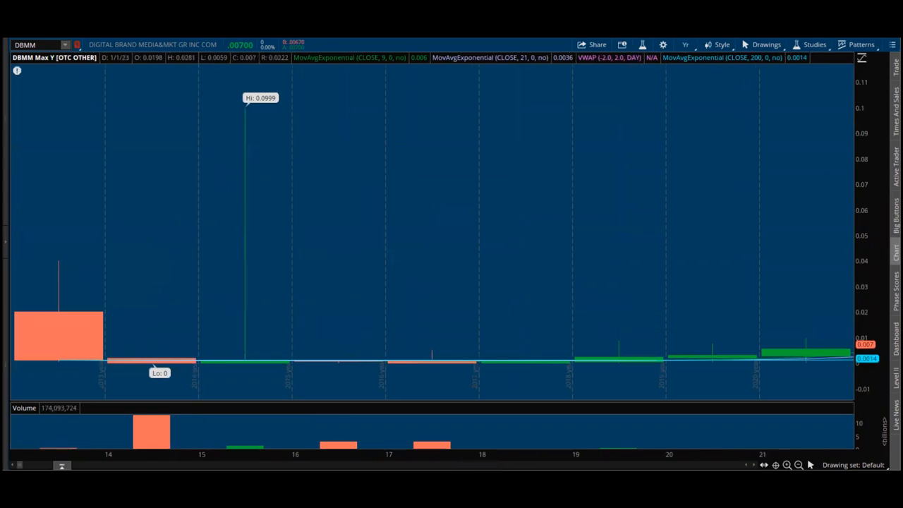
mouse_move(159, 217)
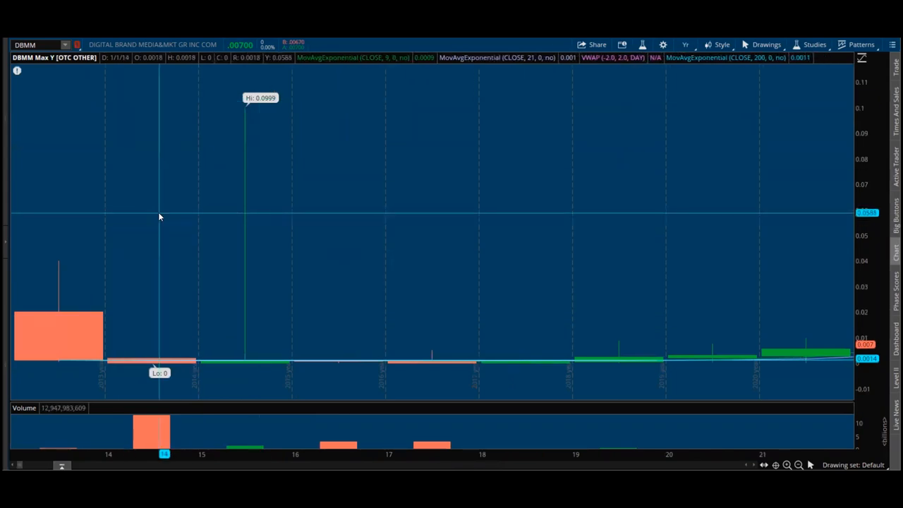
mouse_move(298, 239)
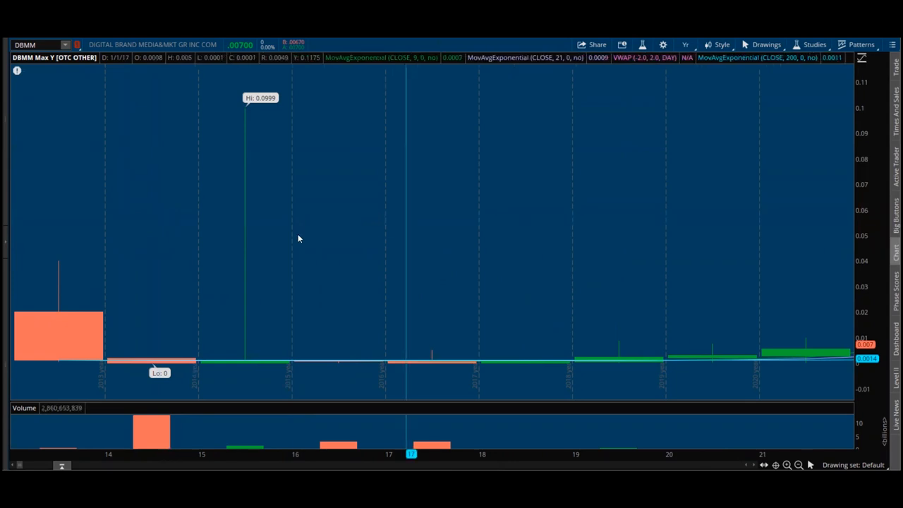
mouse_move(416, 322)
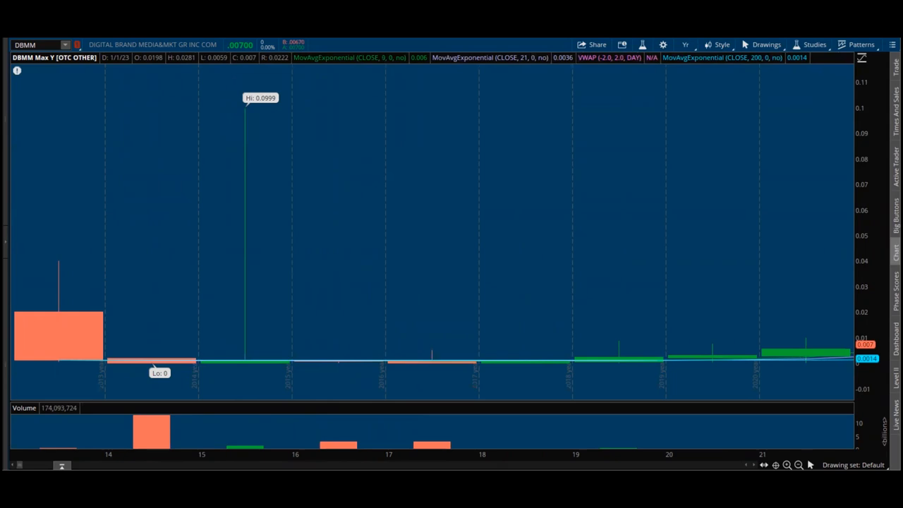
mouse_move(167, 174)
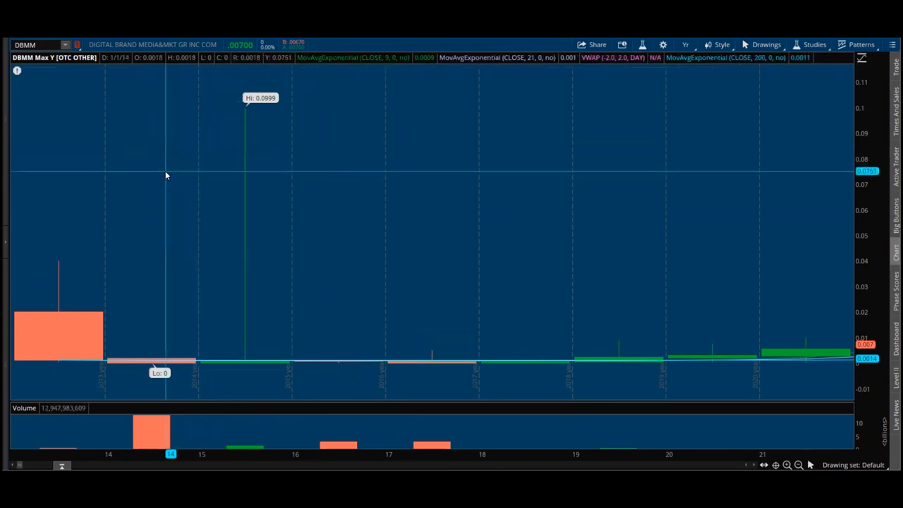
mouse_move(505, 165)
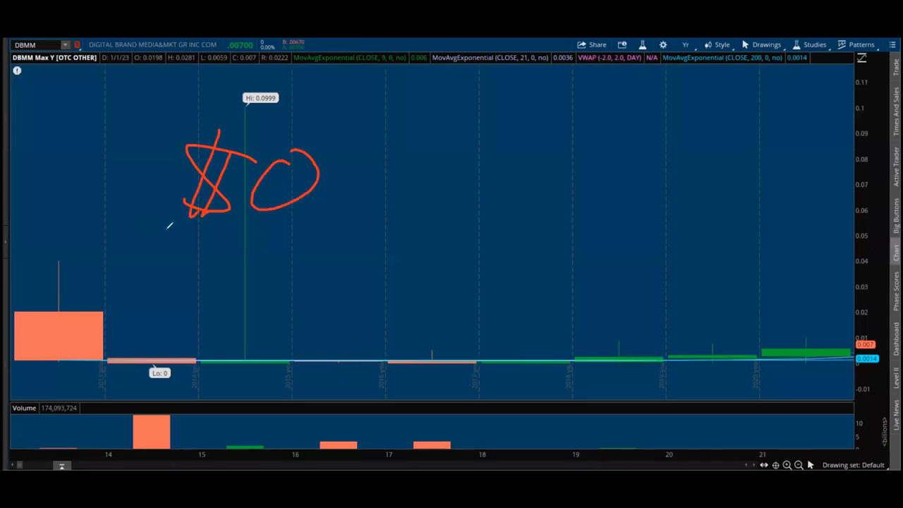
Draw a red freehand underline beneath the hand-drawn "$0" on the yearly chart
drag(141, 228, 355, 222)
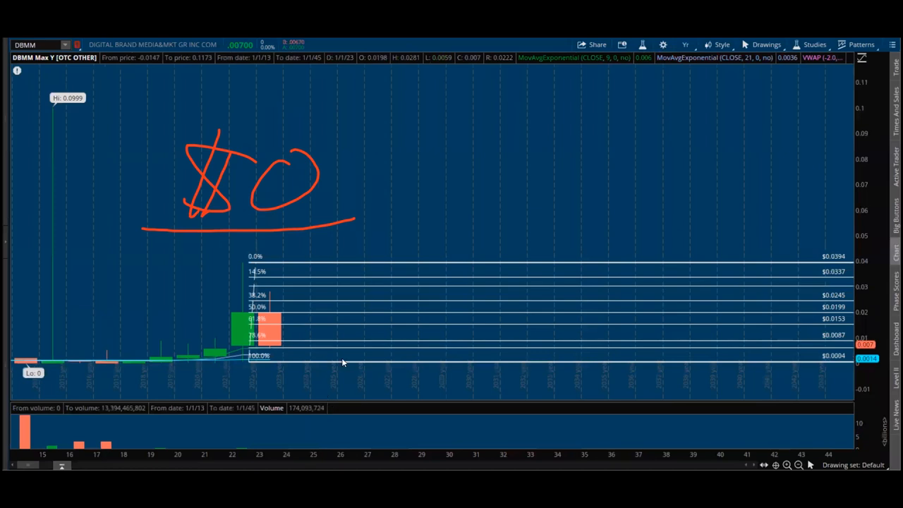
mouse_move(518, 123)
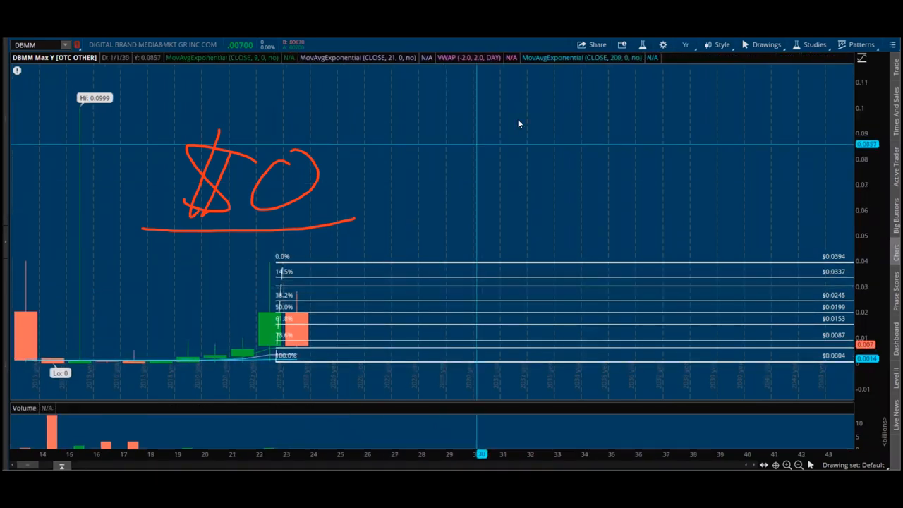
mouse_move(420, 126)
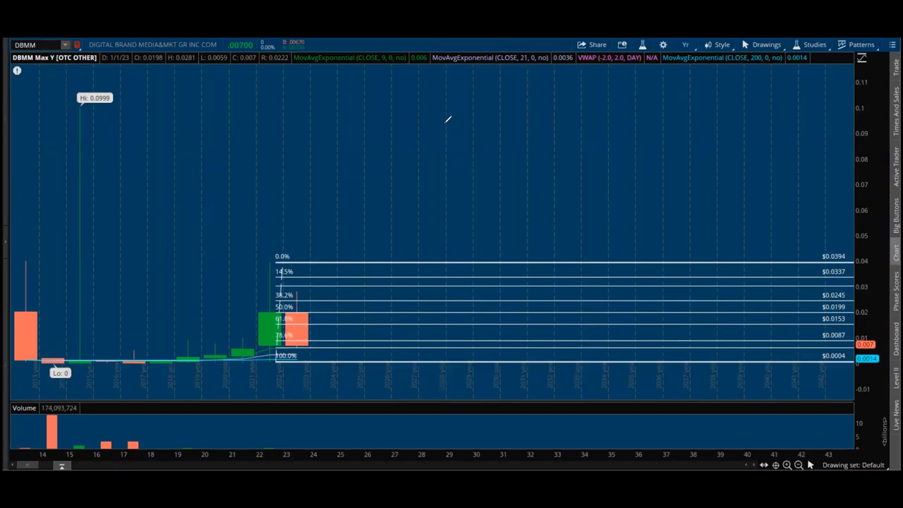
mouse_move(68, 314)
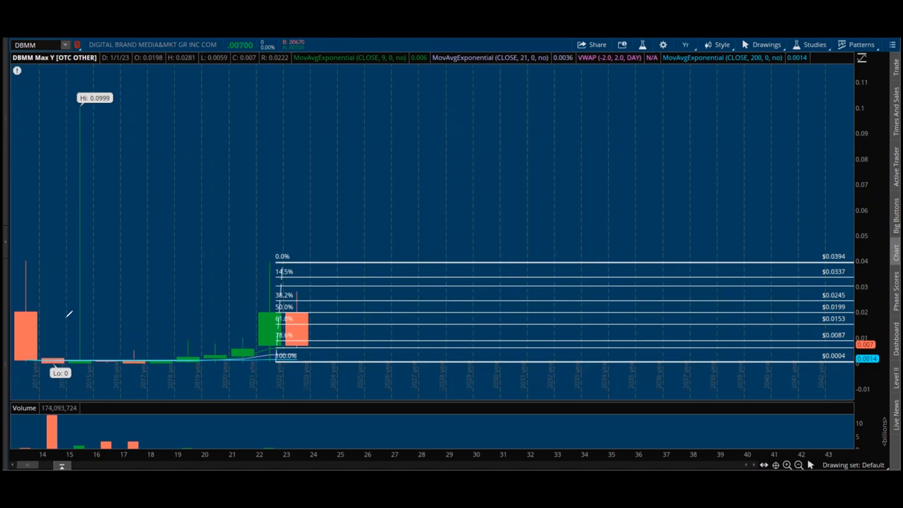